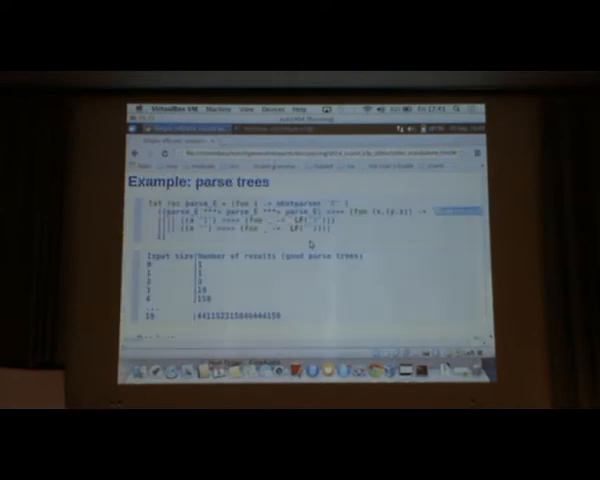
# Scroll past the parse trees results table to the 'Fact' bullet about sizes 19 and up.
pyautogui.scroll(-3)
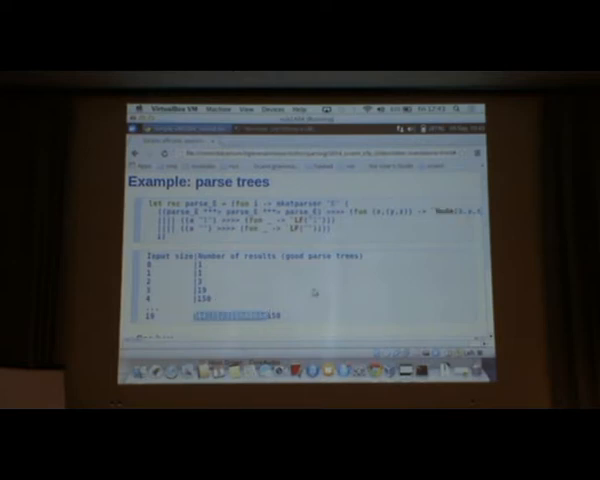
pyautogui.scroll(-3)
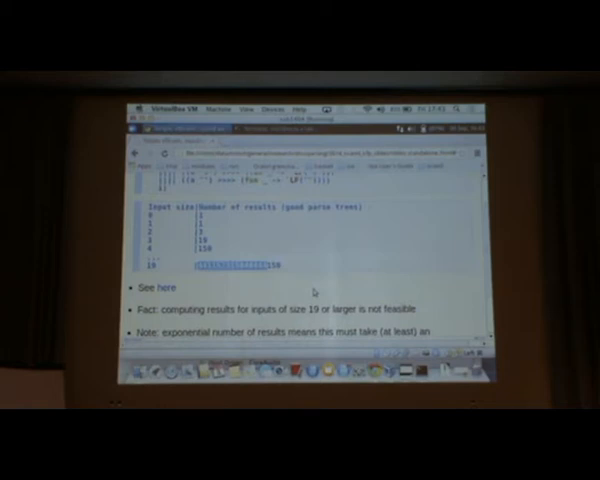
pyautogui.scroll(-3)
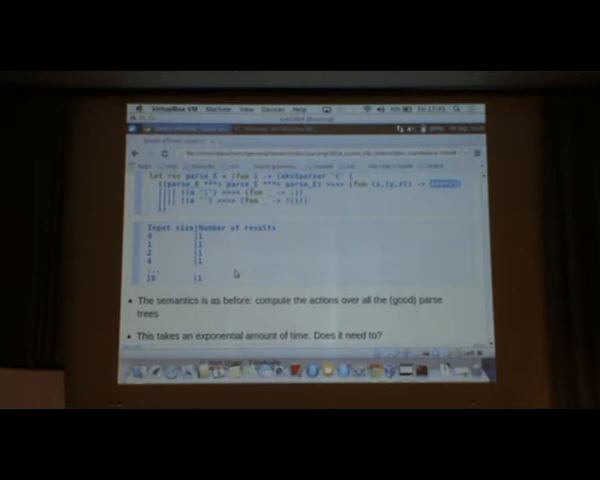
# Advance to the single-result example with the exponential-time bullet.
pyautogui.press('right')
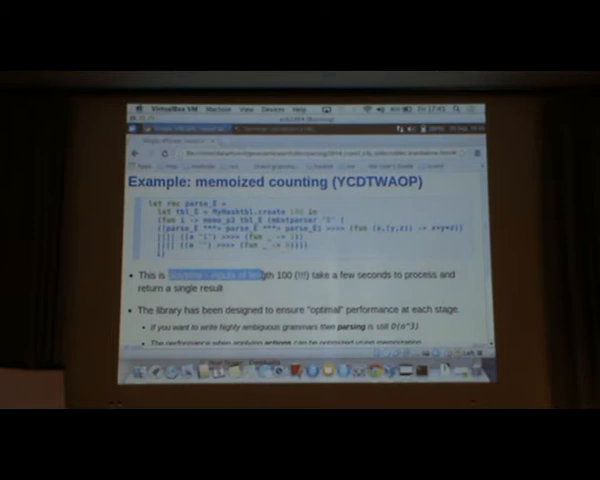
# Scroll down to 'Example: memoized counting (YCDTWAOP)' and its performance points.
pyautogui.scroll(-3)
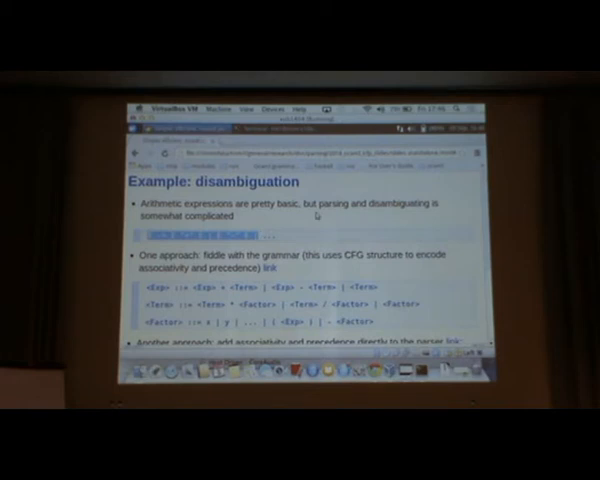
# Scroll from the disambiguation grammar rules down to the %left/%right declarations.
pyautogui.scroll(-3)
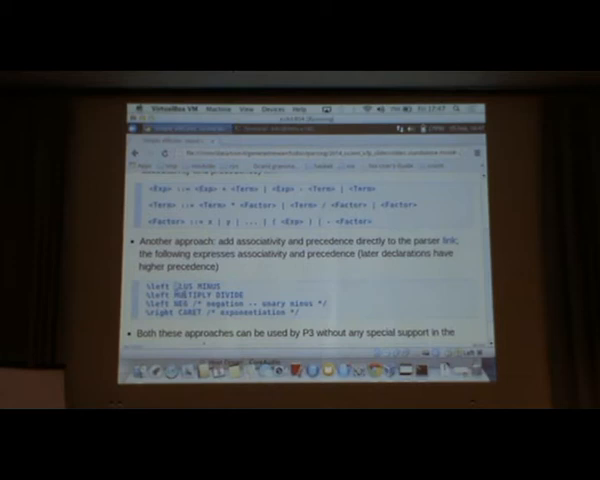
pyautogui.scroll(-3)
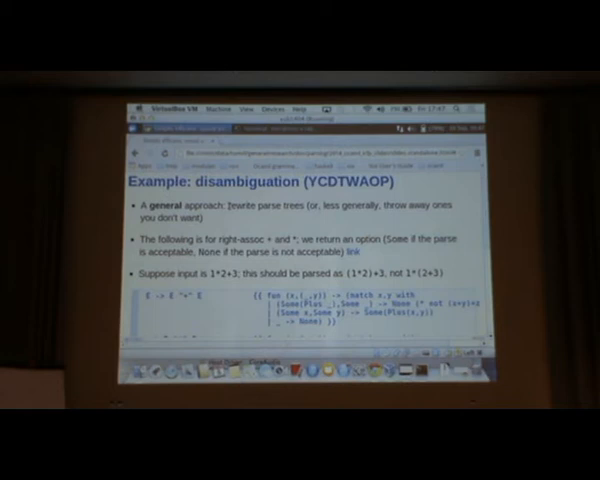
# Scroll past the parse-tree rewriting code to the 'Directly encodes' bullet.
pyautogui.scroll(-3)
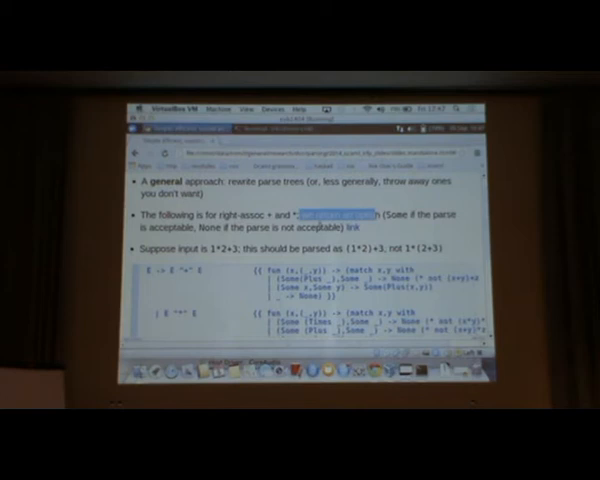
pyautogui.scroll(-3)
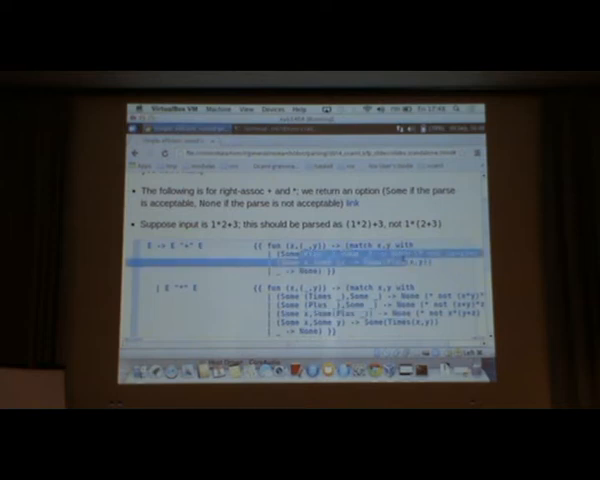
pyautogui.scroll(-3)
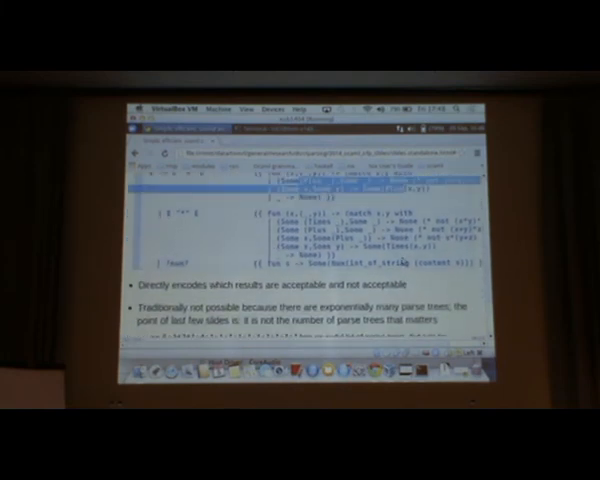
pyautogui.scroll(-3)
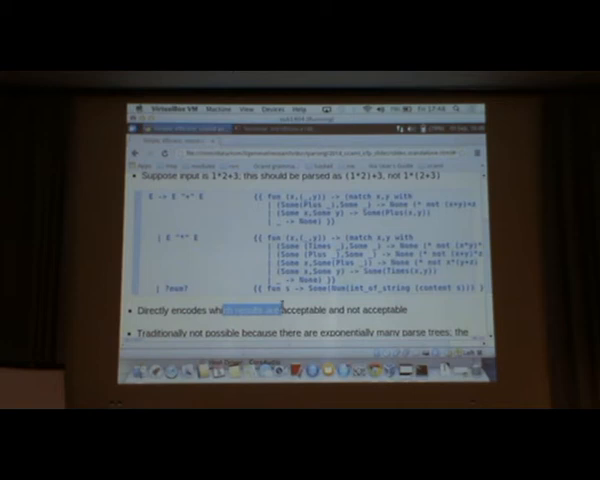
pyautogui.scroll(-3)
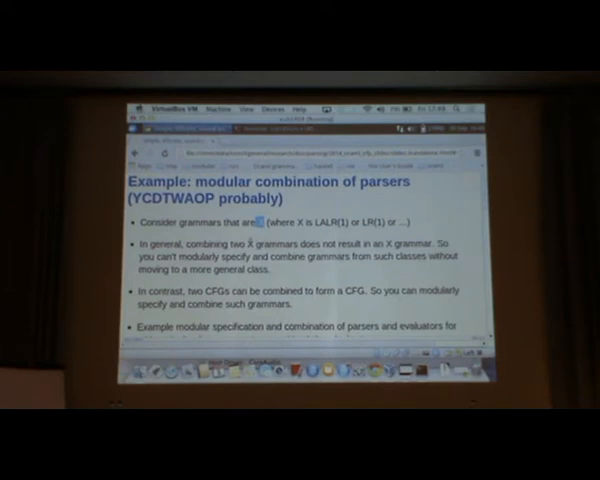
# Scroll down to the parse_A code block and the helper-parser note.
pyautogui.scroll(-3)
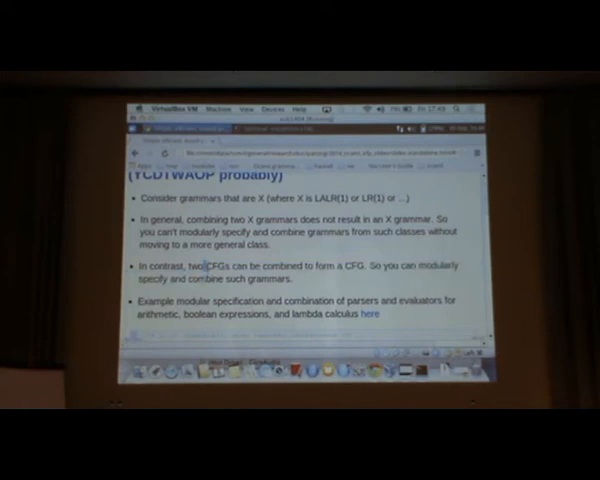
pyautogui.scroll(-3)
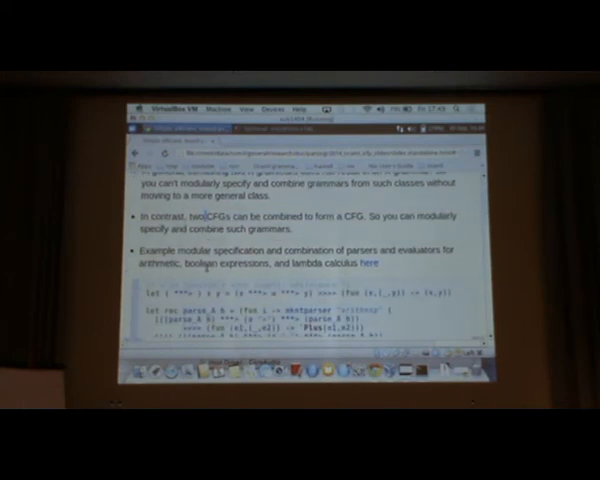
pyautogui.scroll(-3)
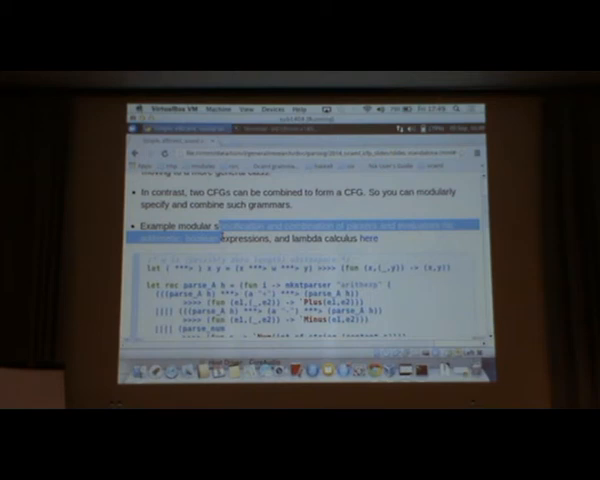
pyautogui.scroll(-3)
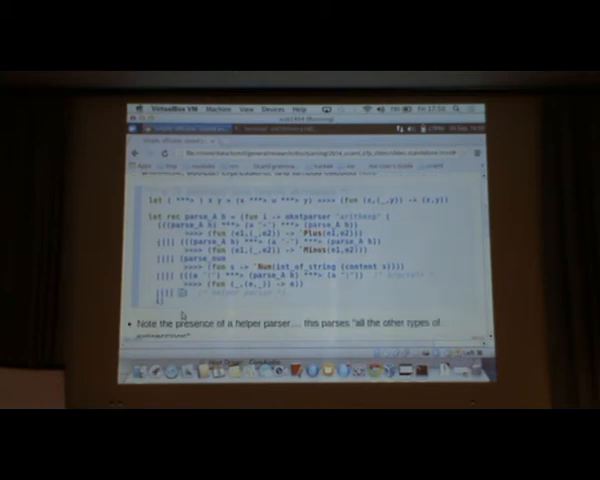
# Scroll past the parse_L code to the 'Can use parsers separately' and 'Or can combine' bullets.
pyautogui.scroll(-3)
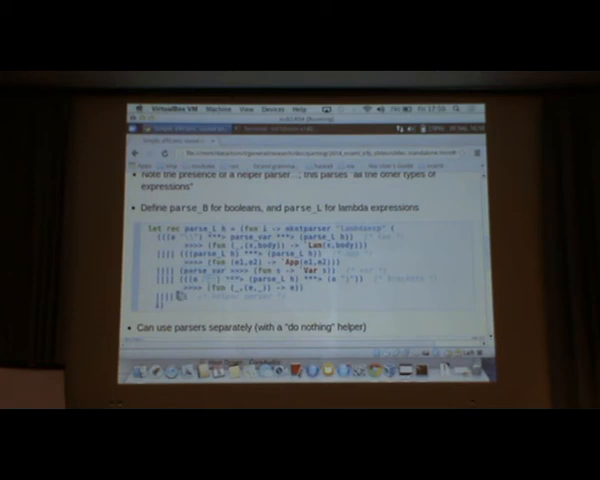
pyautogui.scroll(-3)
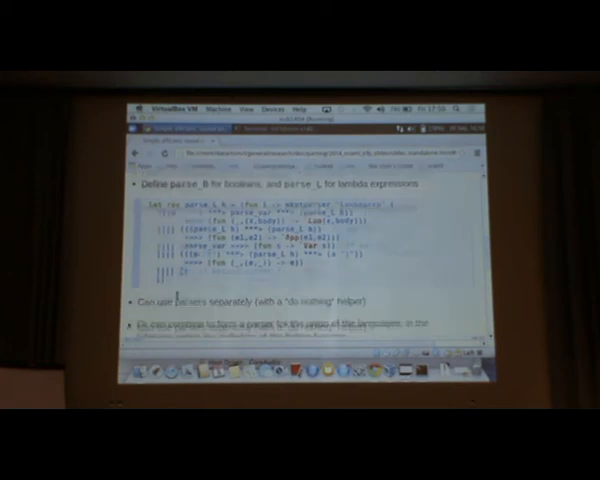
pyautogui.scroll(-3)
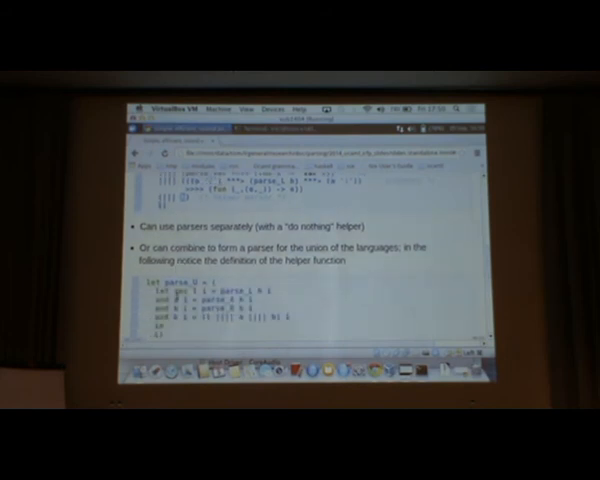
# Scroll past the parse_U union example to the evaluator section with parse_and_eval.
pyautogui.scroll(-3)
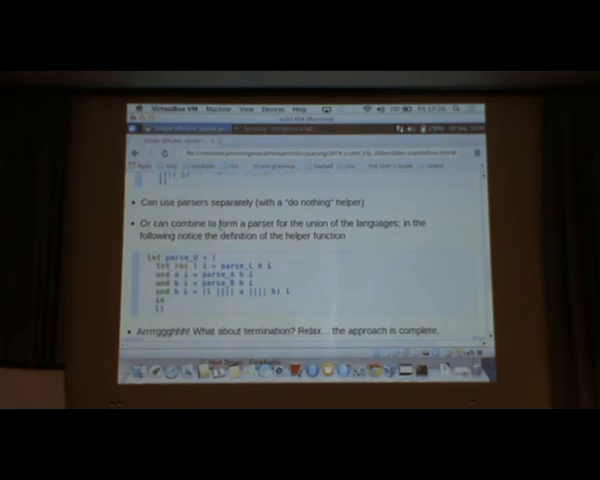
pyautogui.doubleClick(225, 228)
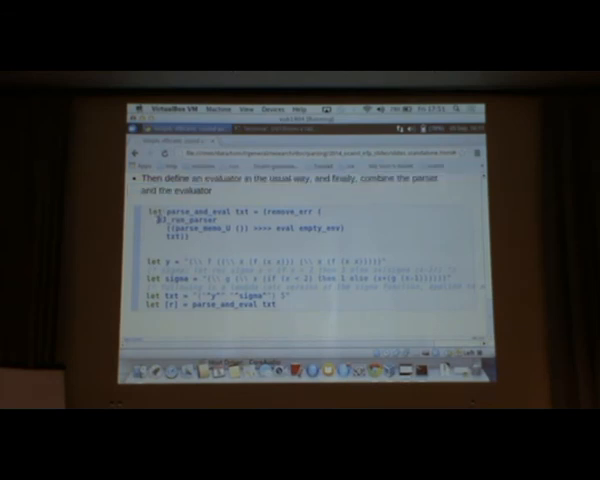
# Move to the Performance section with the Happy vs P3 timing table.
pyautogui.doubleClick(185, 230)
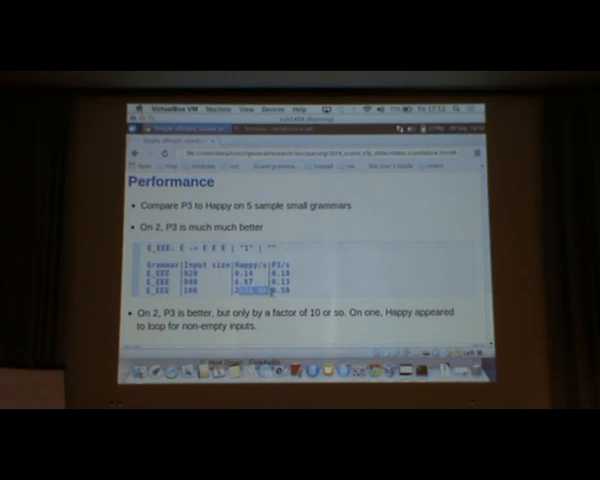
# Scroll to the conclusions ending with the github.com p3 link.
pyautogui.scroll(-3)
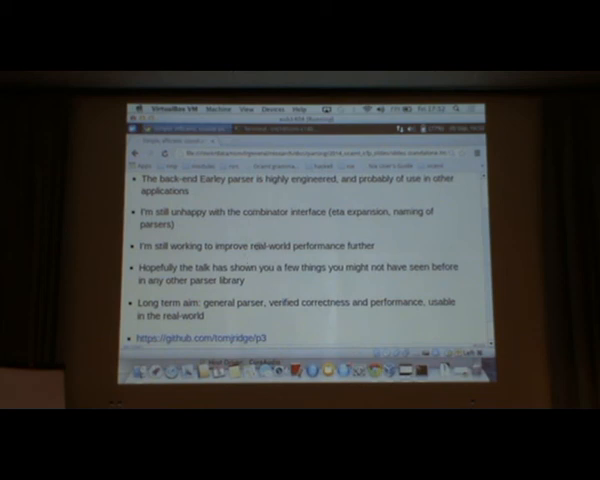
pyautogui.scroll(-3)
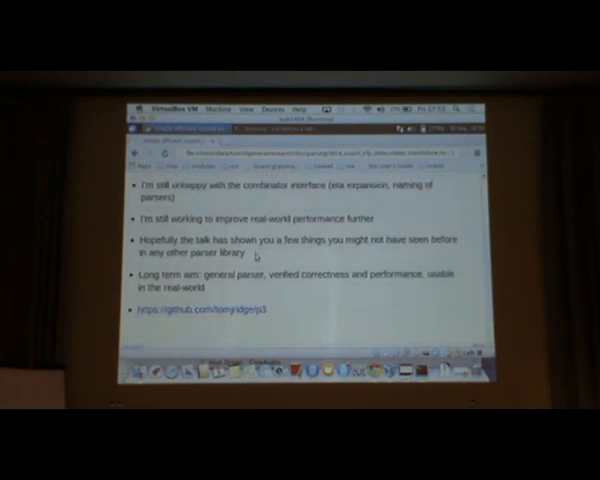